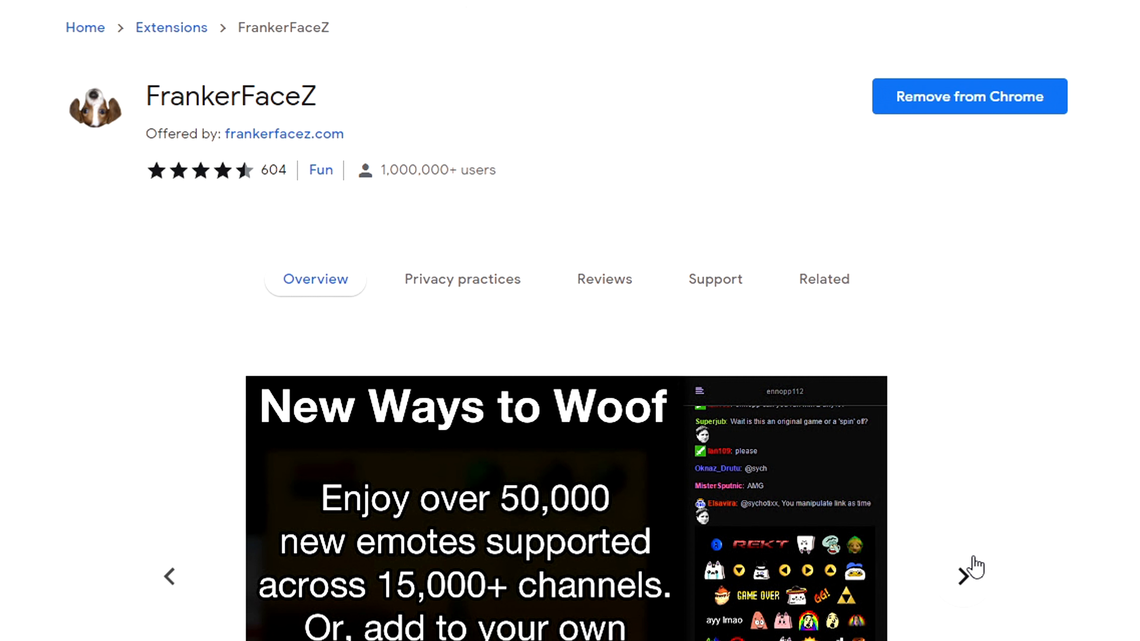
mouse_move(350, 441)
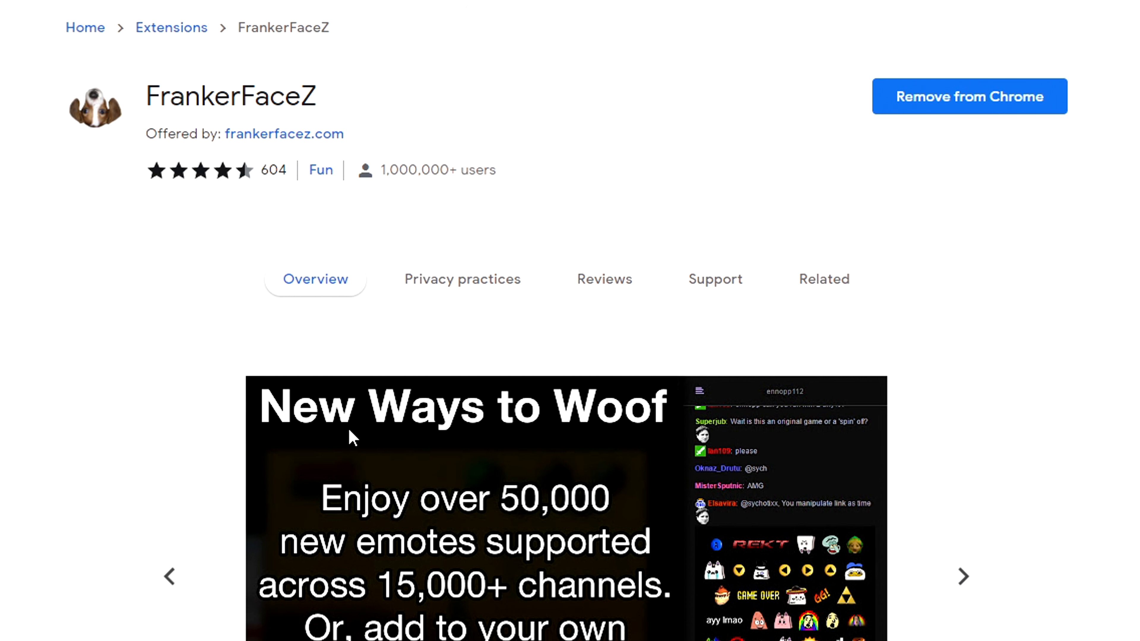
mouse_move(46, 452)
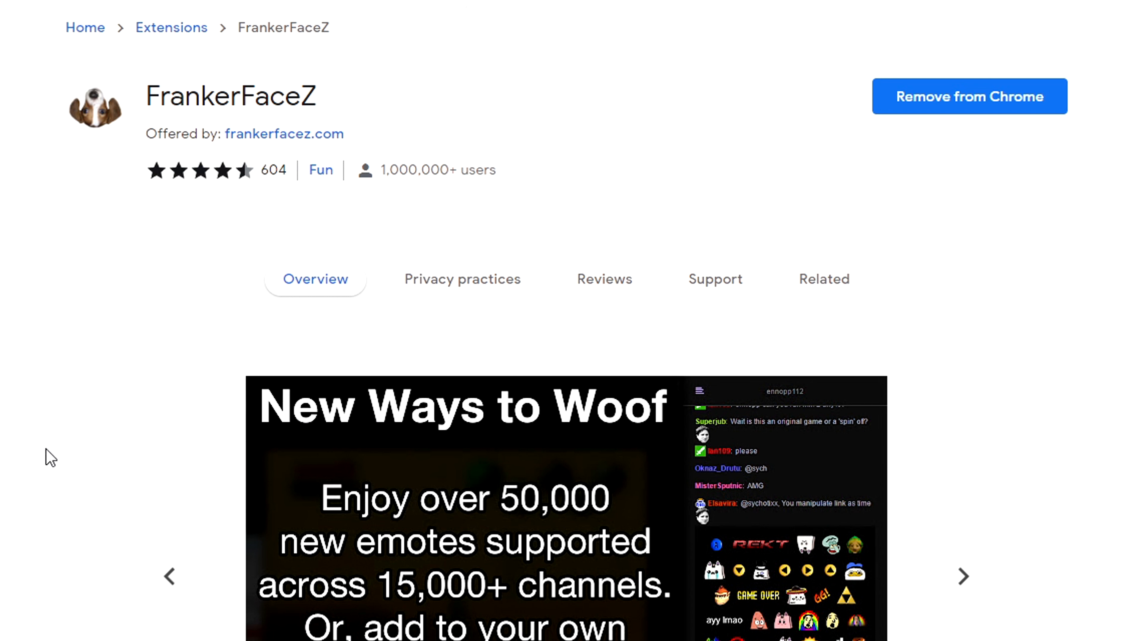
- Download BetterTTV for Chrome and add the FrankerFaceZ extension from the Chrome Web Store
left_click(183, 9)
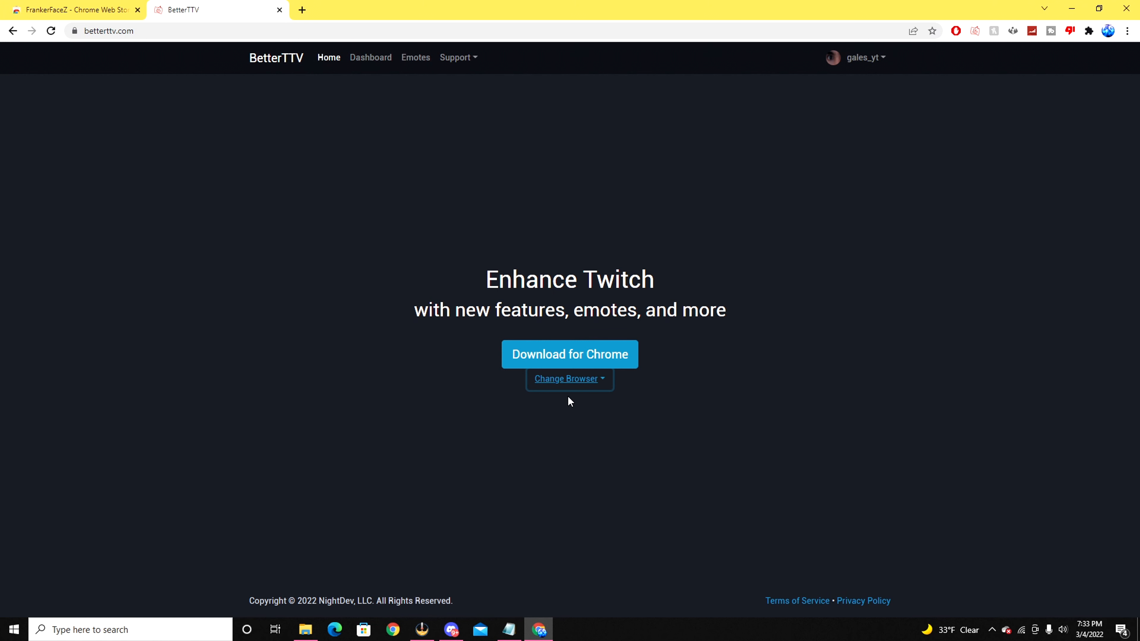
mouse_move(556, 360)
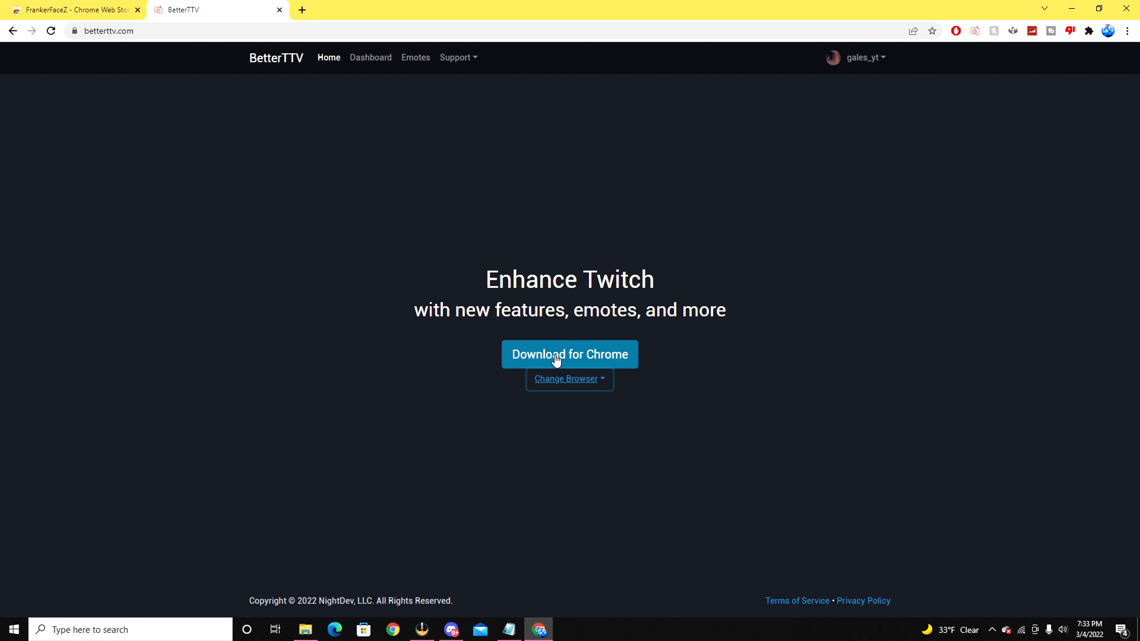
left_click(74, 10)
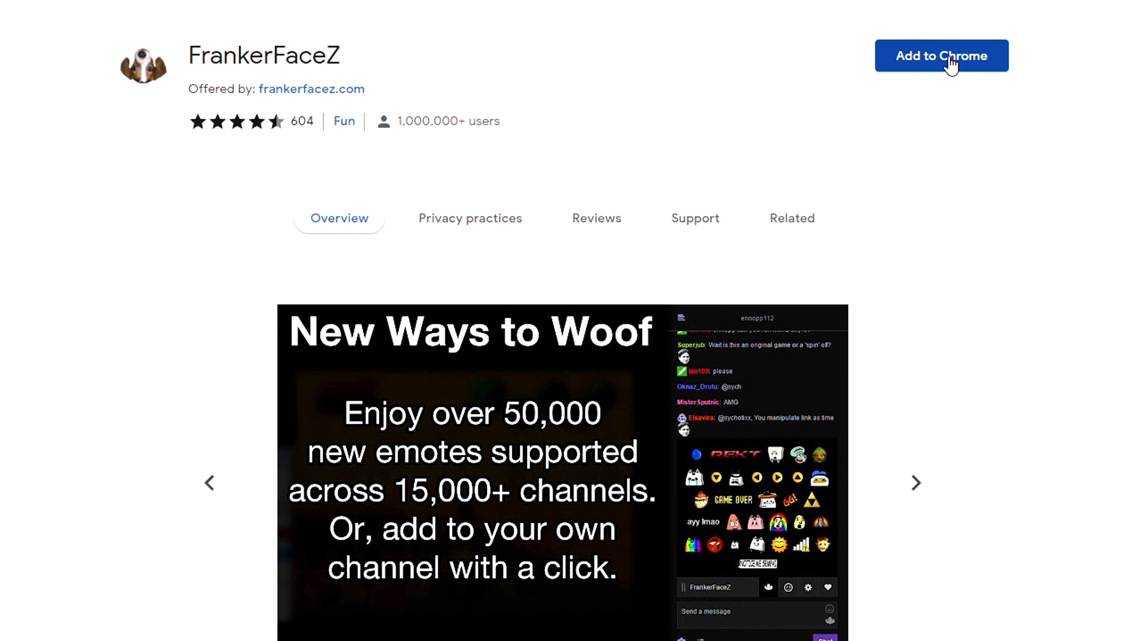
left_click(949, 56)
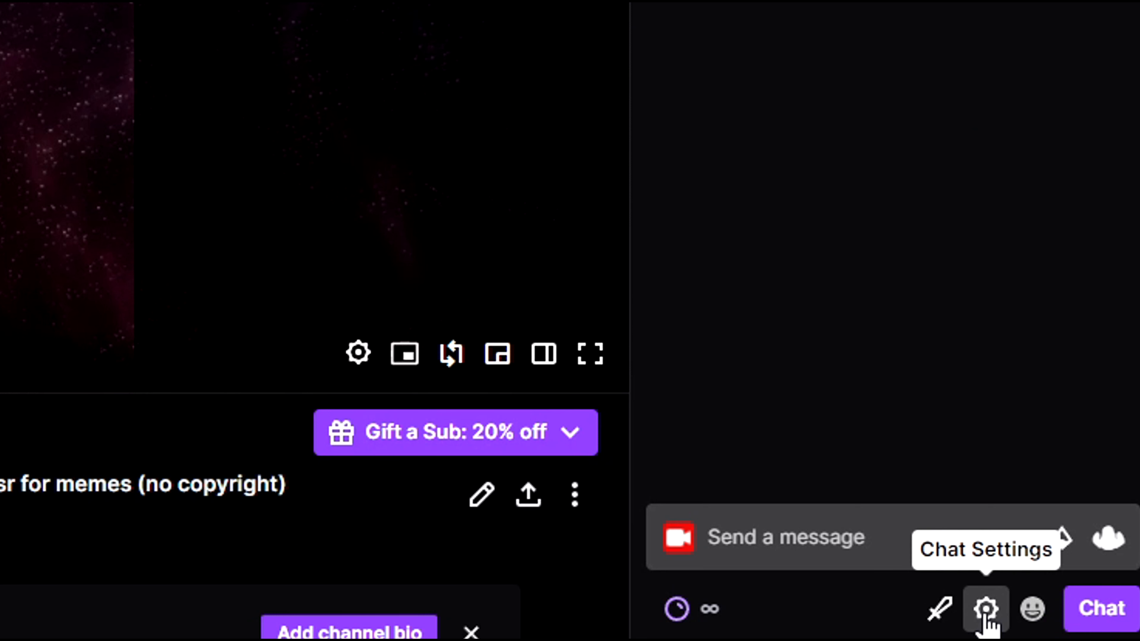
- Show the chat settings gear menu scrolled down to the BetterTTV section
left_click(985, 609)
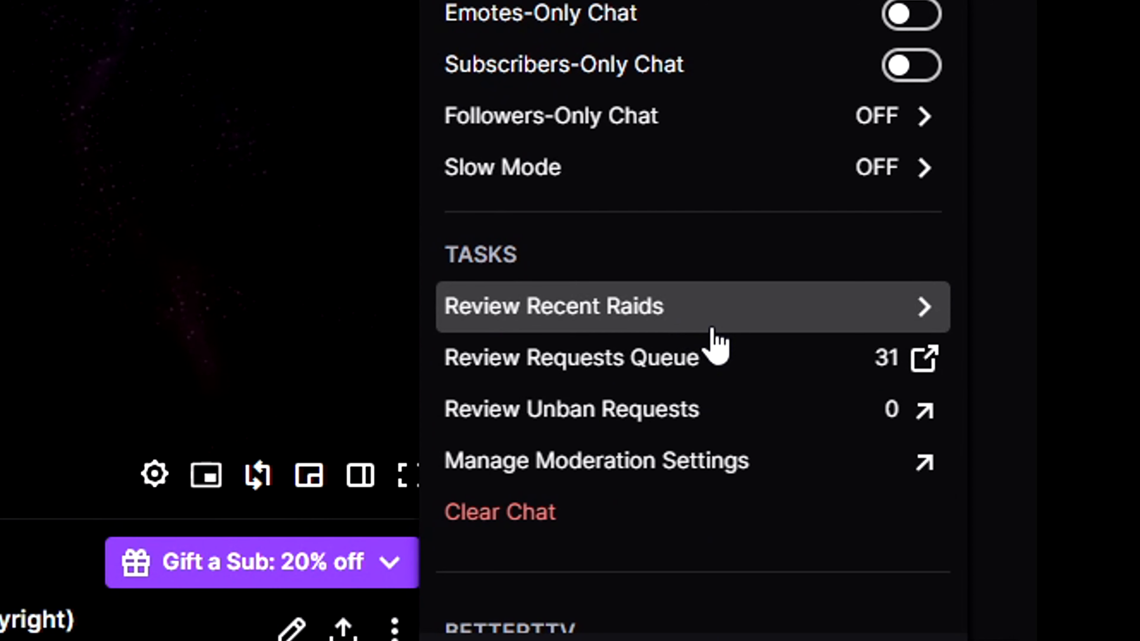
scroll("down", 3)
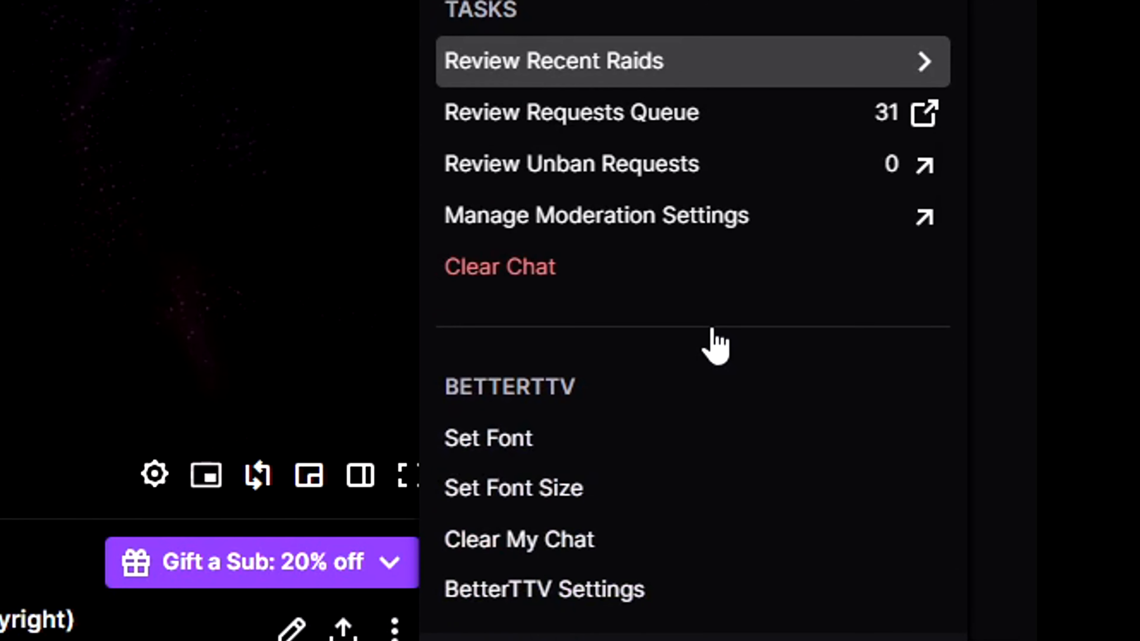
mouse_move(724, 471)
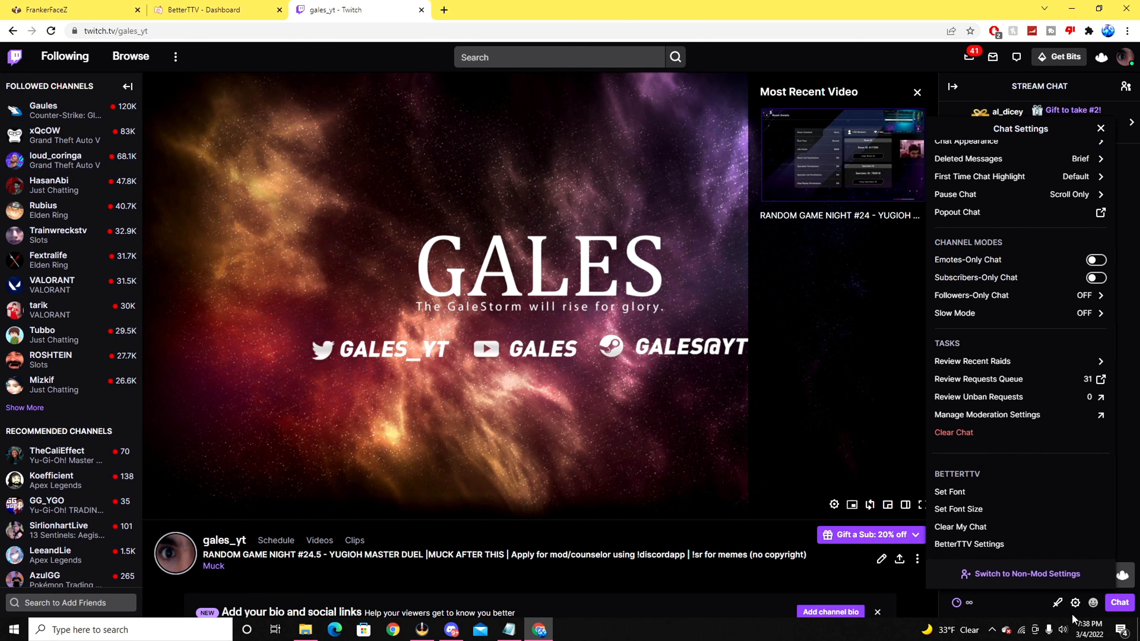
mouse_move(969, 556)
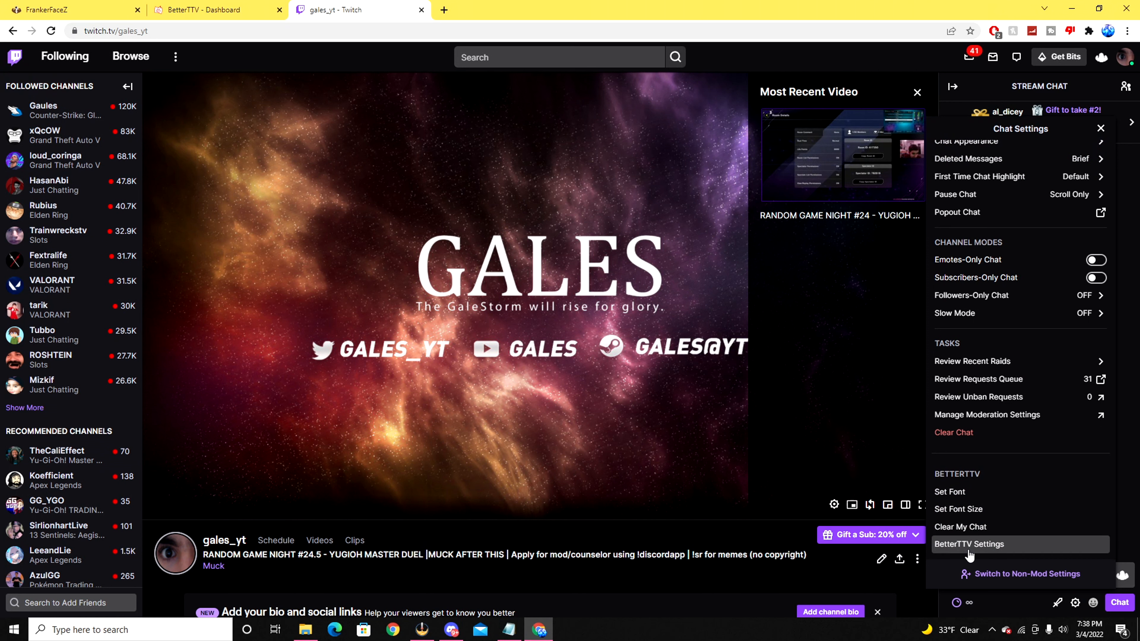
- Switch on the Emote Menu toggle in BetterTTV settings so advanced emotes appear in chat
left_click(969, 544)
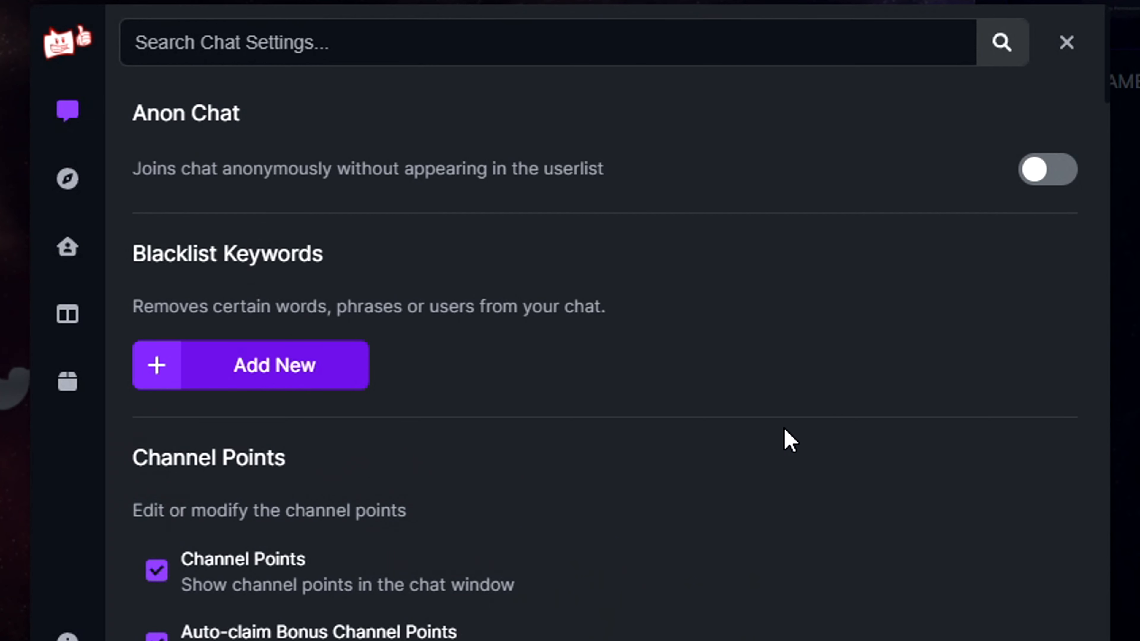
mouse_move(765, 432)
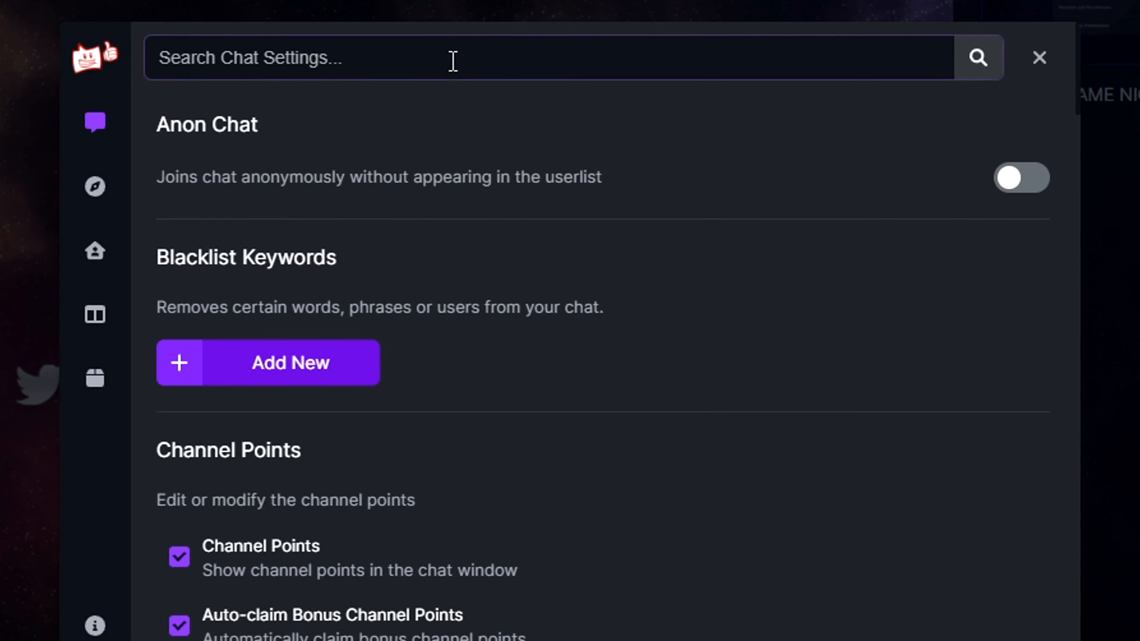
scroll("down", 3)
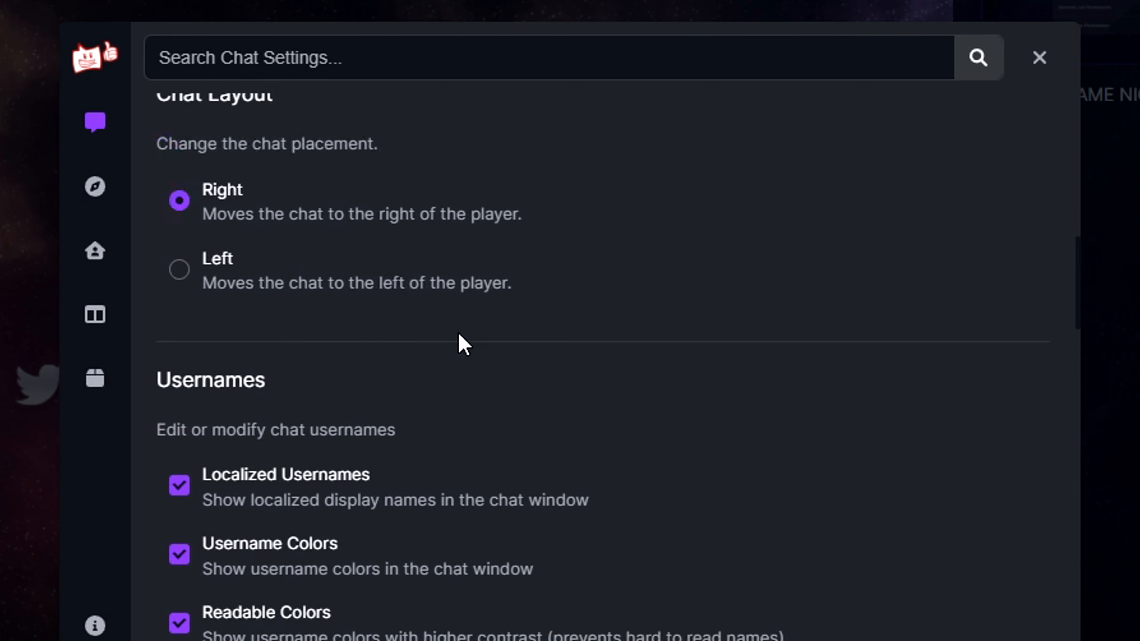
scroll("down", 3)
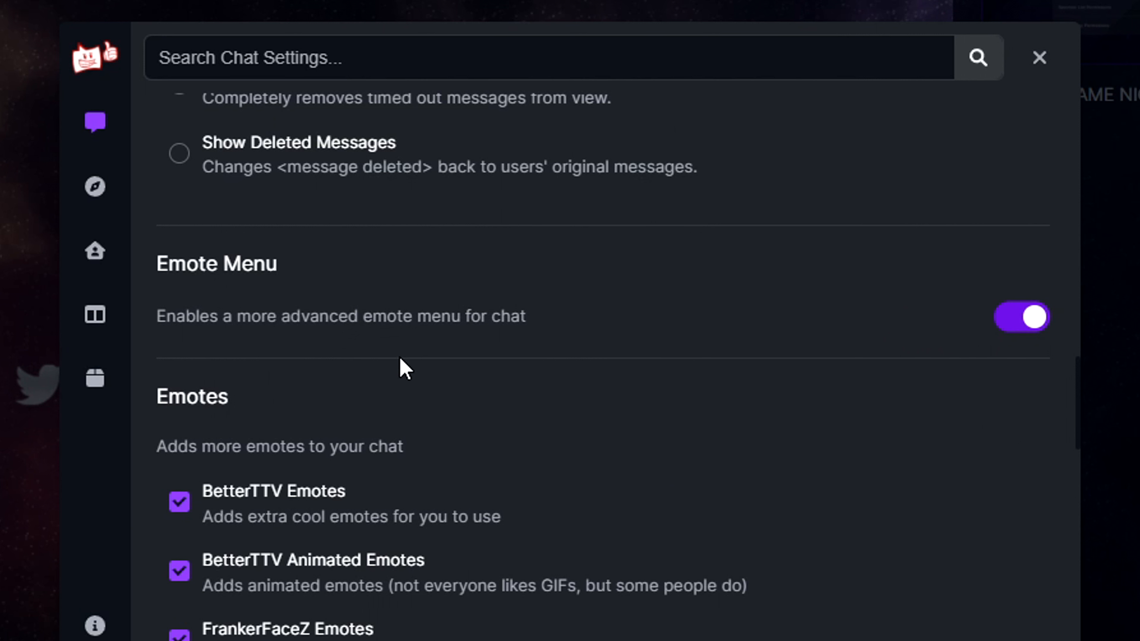
left_click(1021, 317)
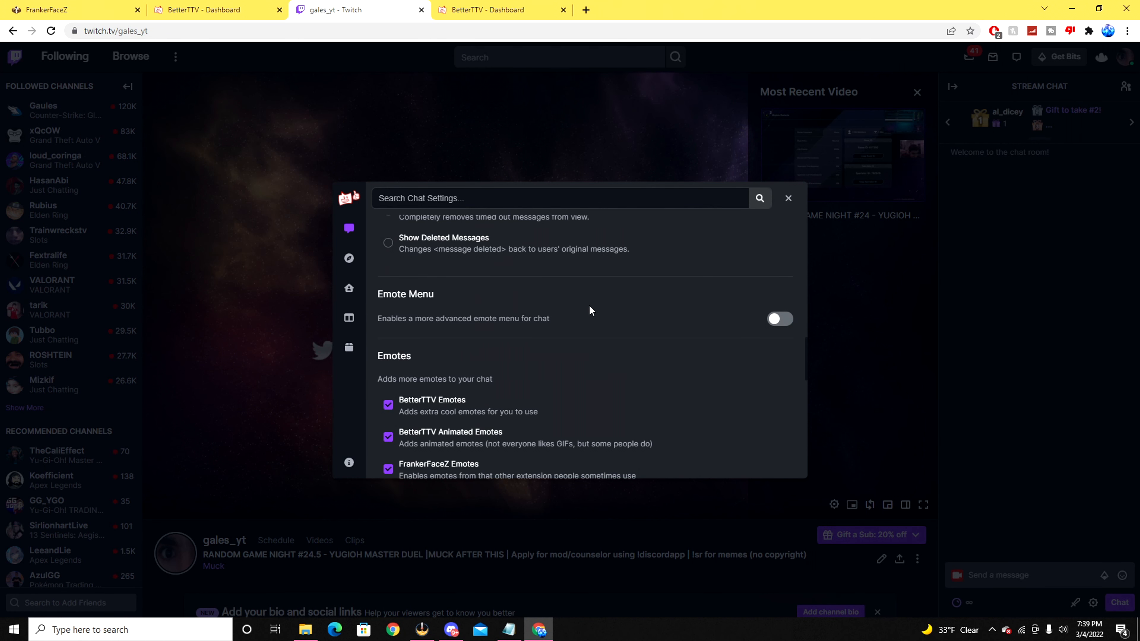
mouse_move(664, 330)
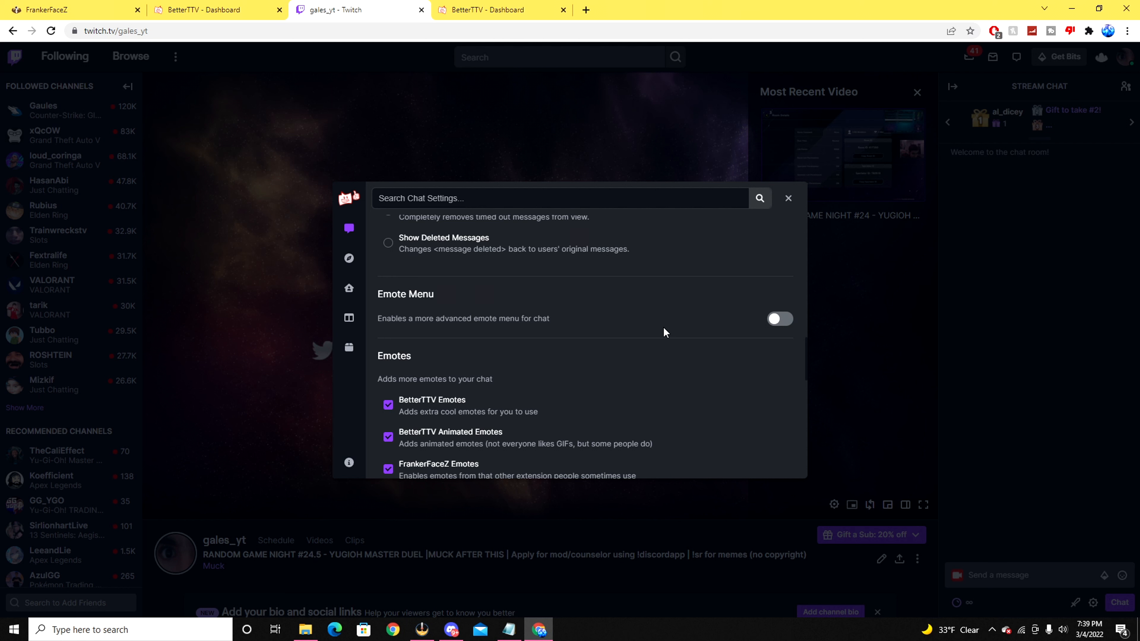
mouse_move(765, 338)
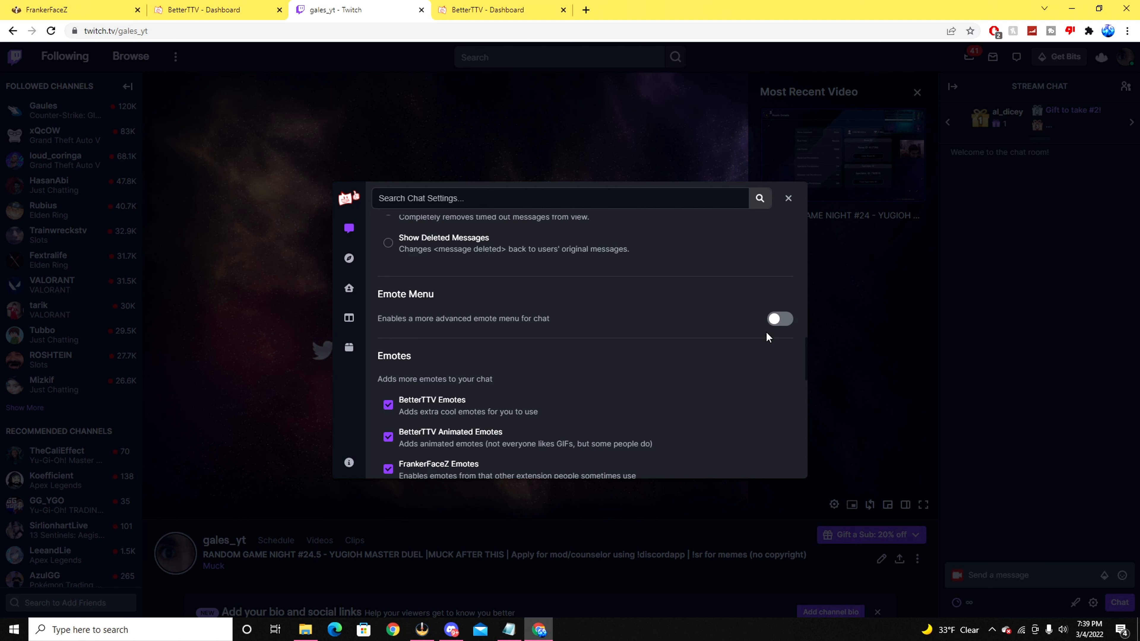
left_click(780, 320)
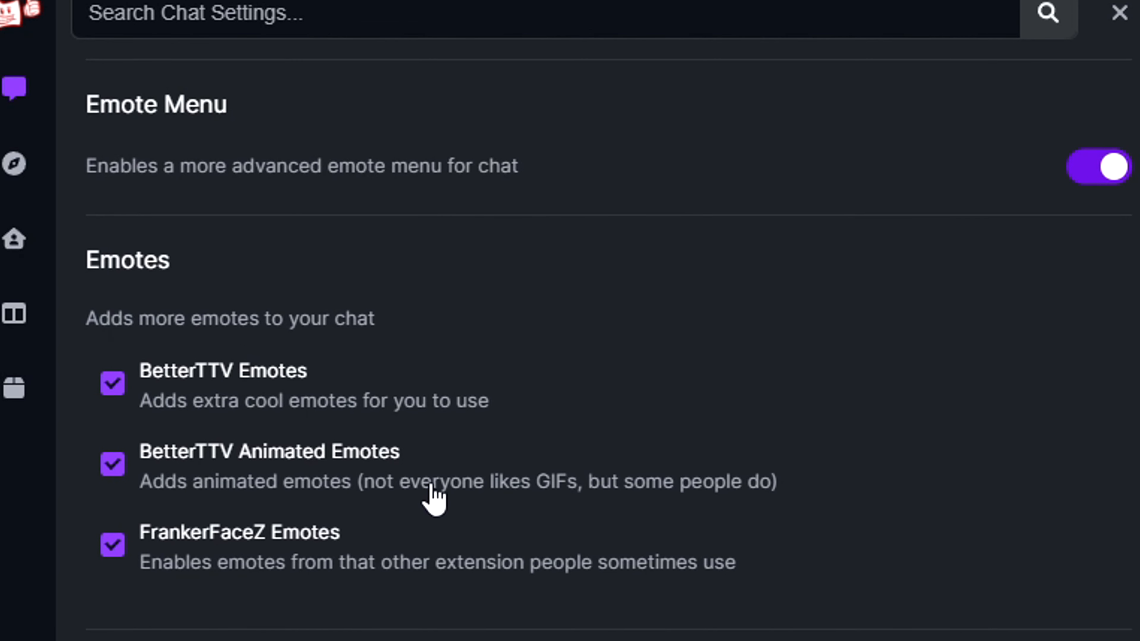
mouse_move(190, 353)
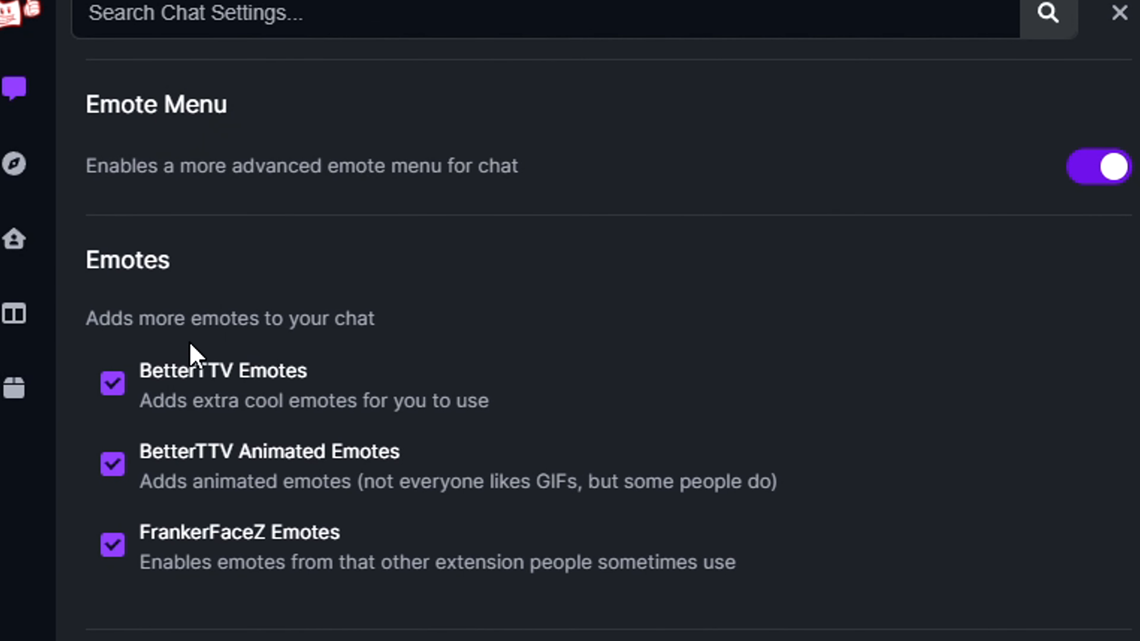
mouse_move(160, 548)
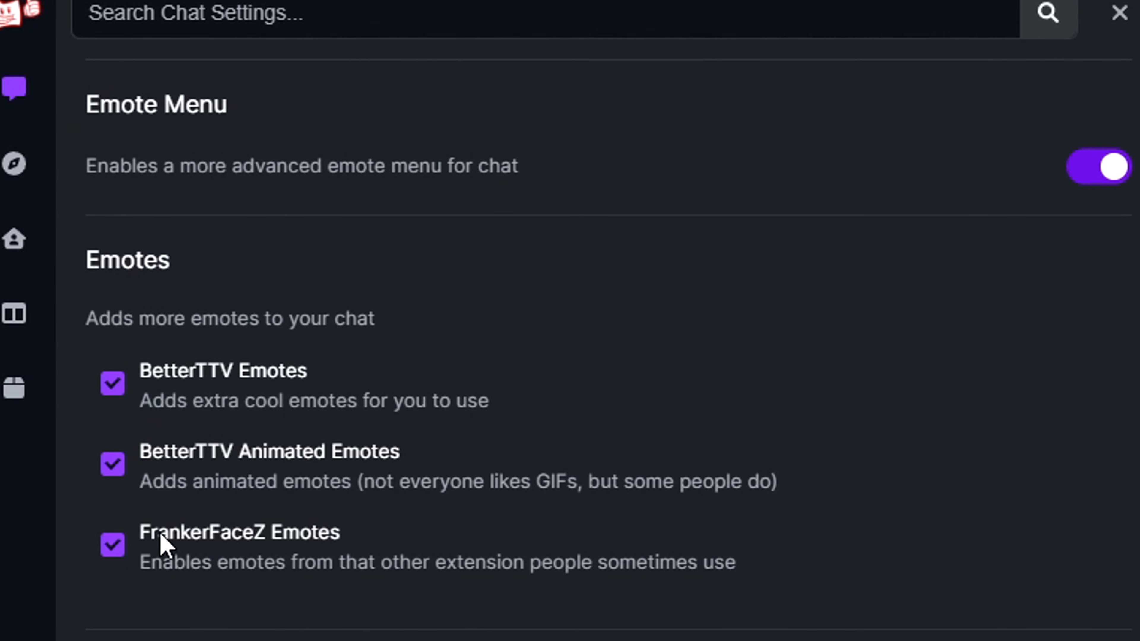
mouse_move(297, 490)
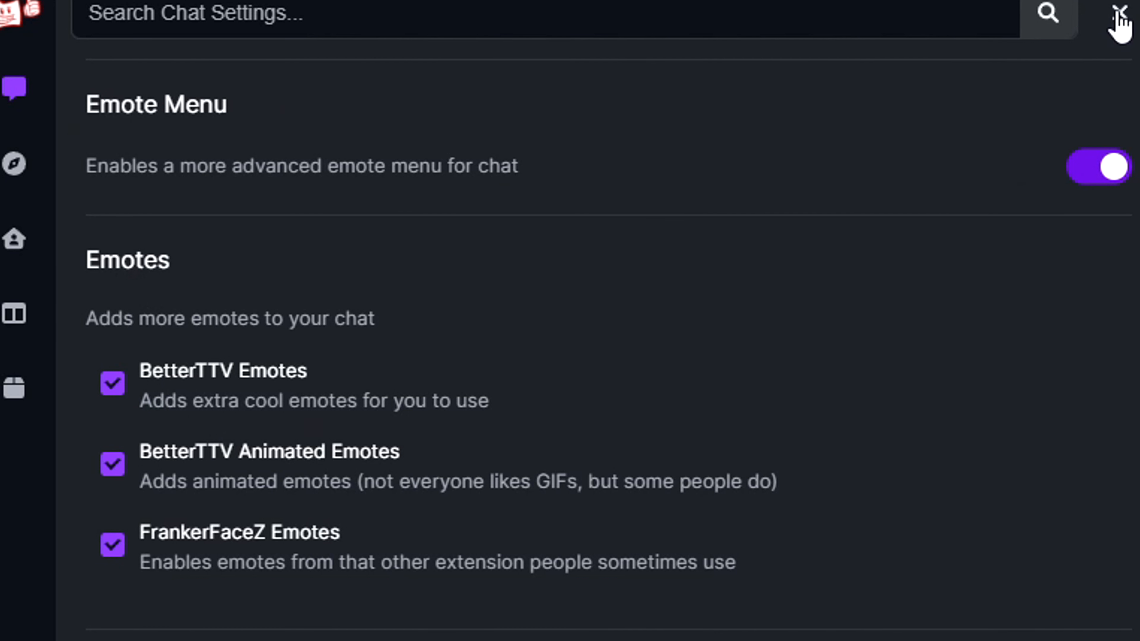
left_click(1121, 11)
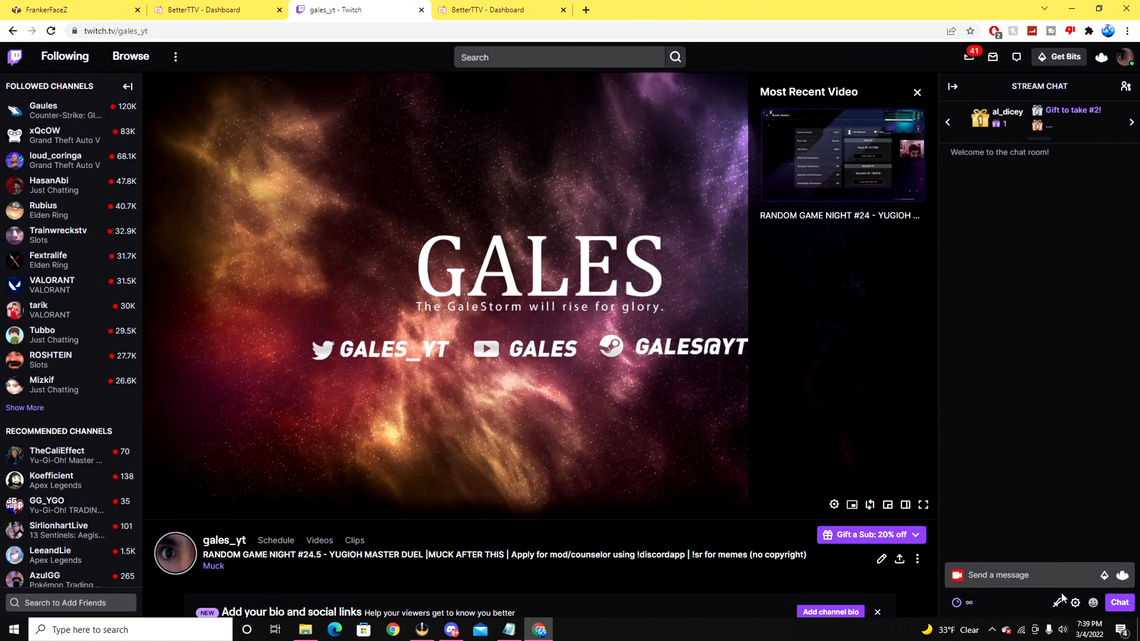
mouse_move(1076, 602)
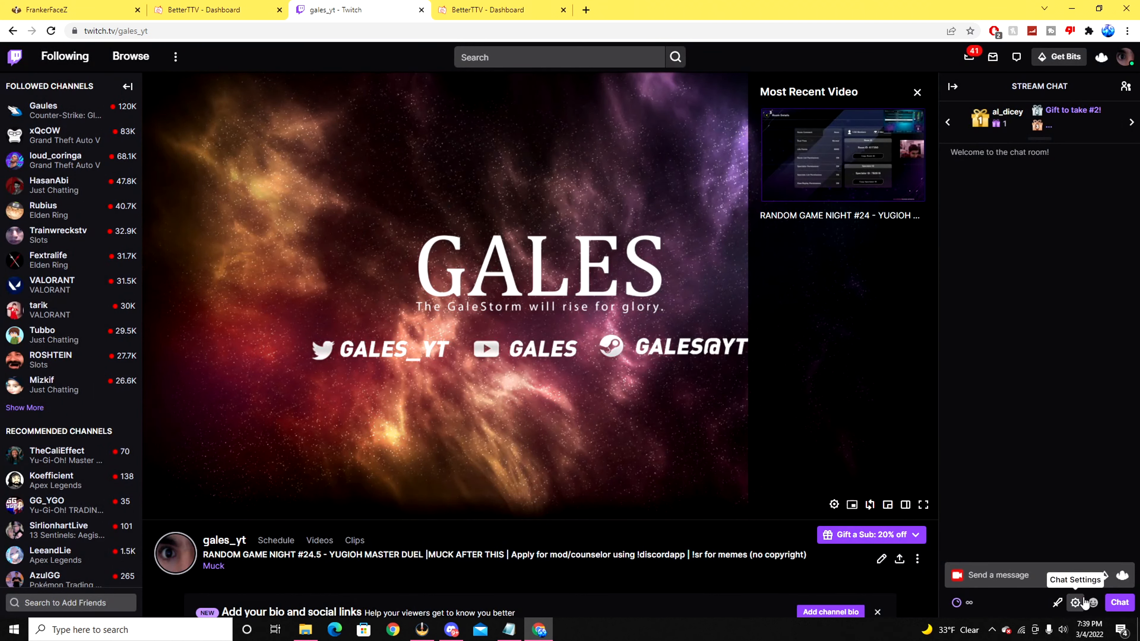
left_click(1091, 603)
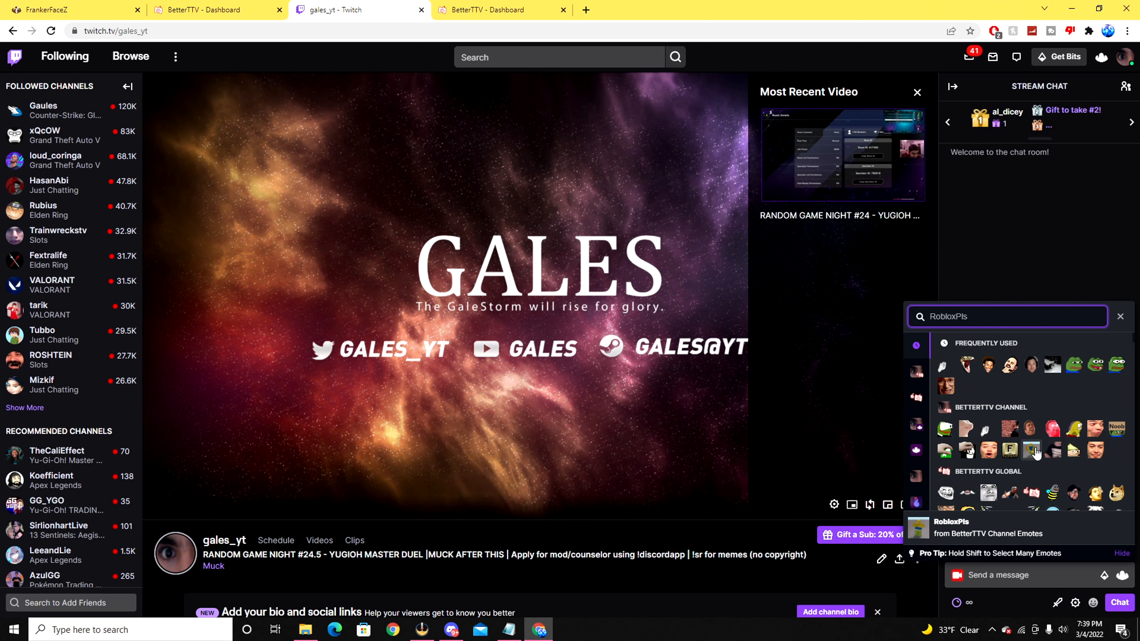
mouse_move(1036, 458)
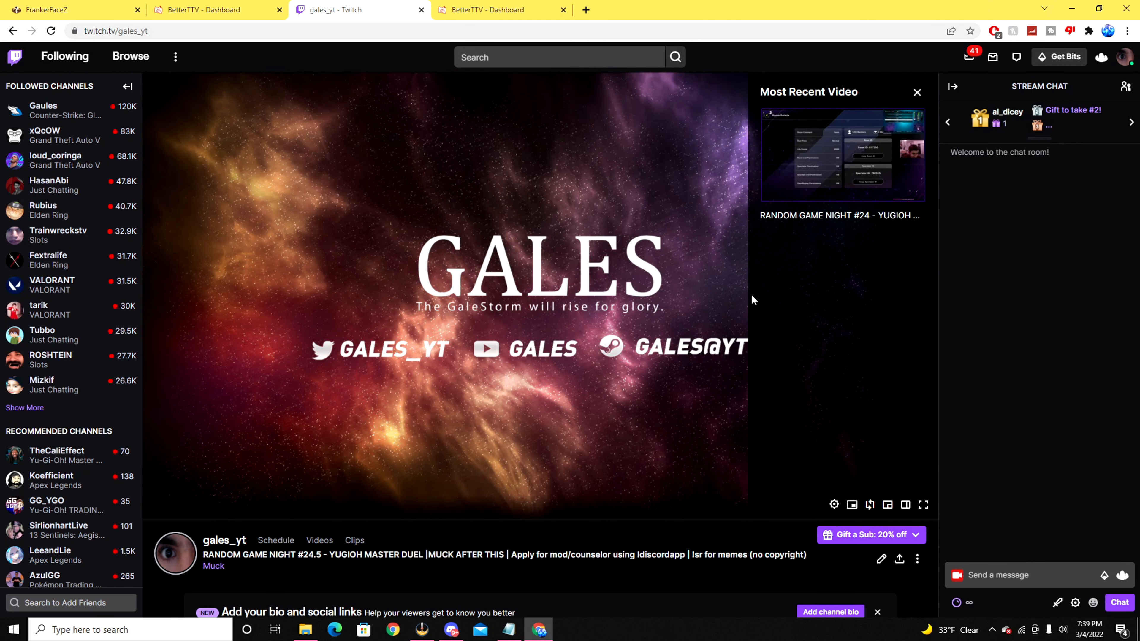
- Browse the Top Emotes gallery on the BetterTTV website
left_click(483, 9)
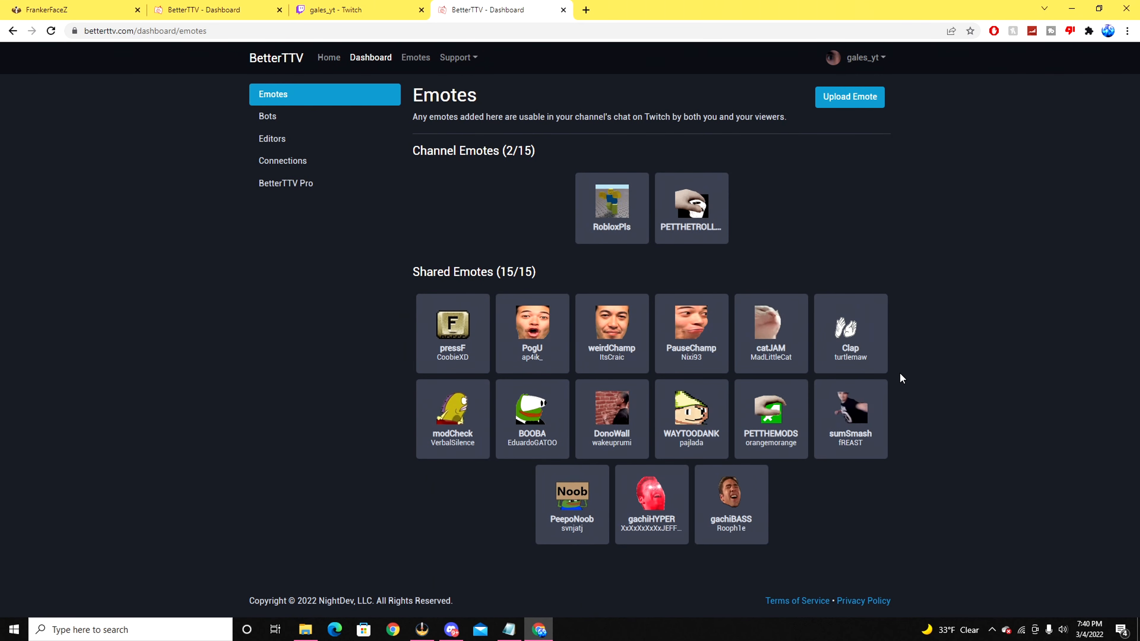
mouse_move(358, 167)
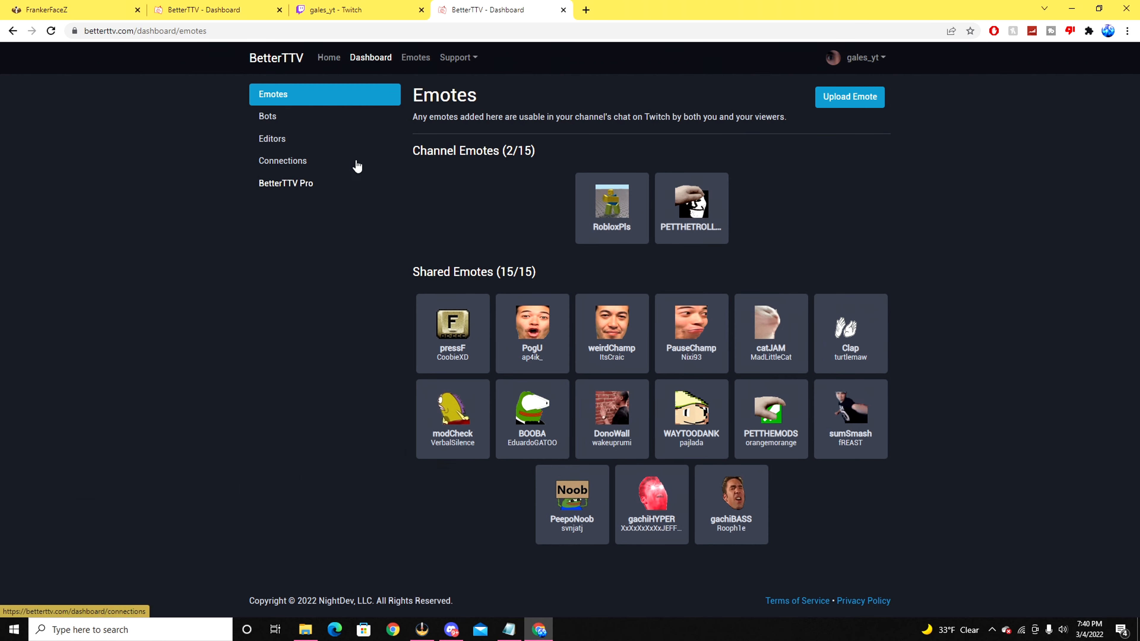
left_click(415, 57)
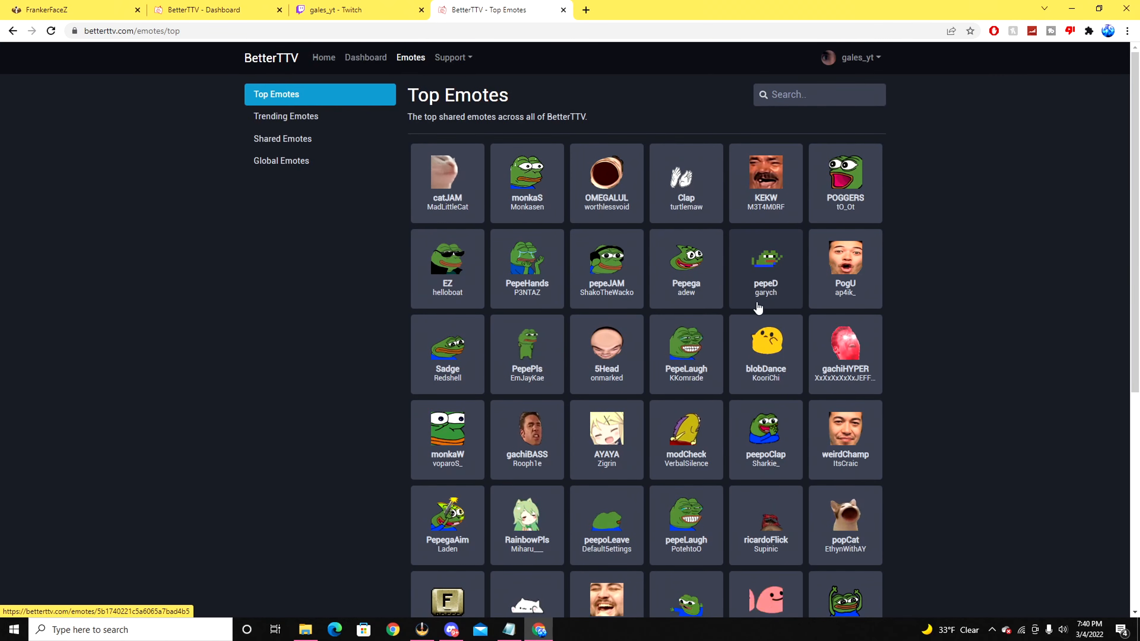
scroll("down", 3)
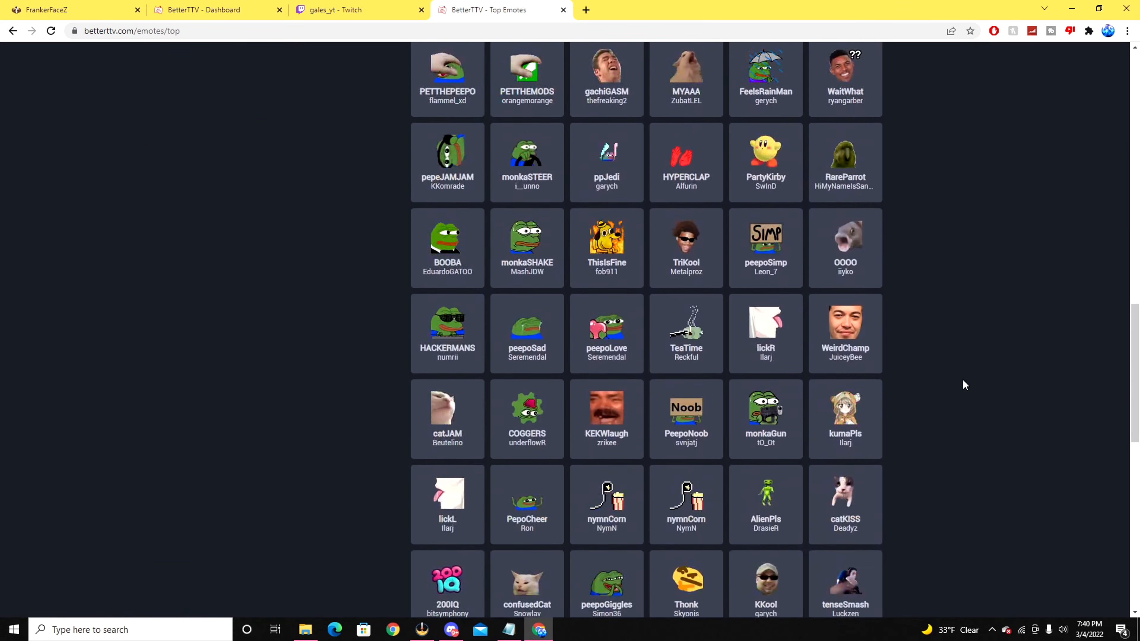
scroll("down", 3)
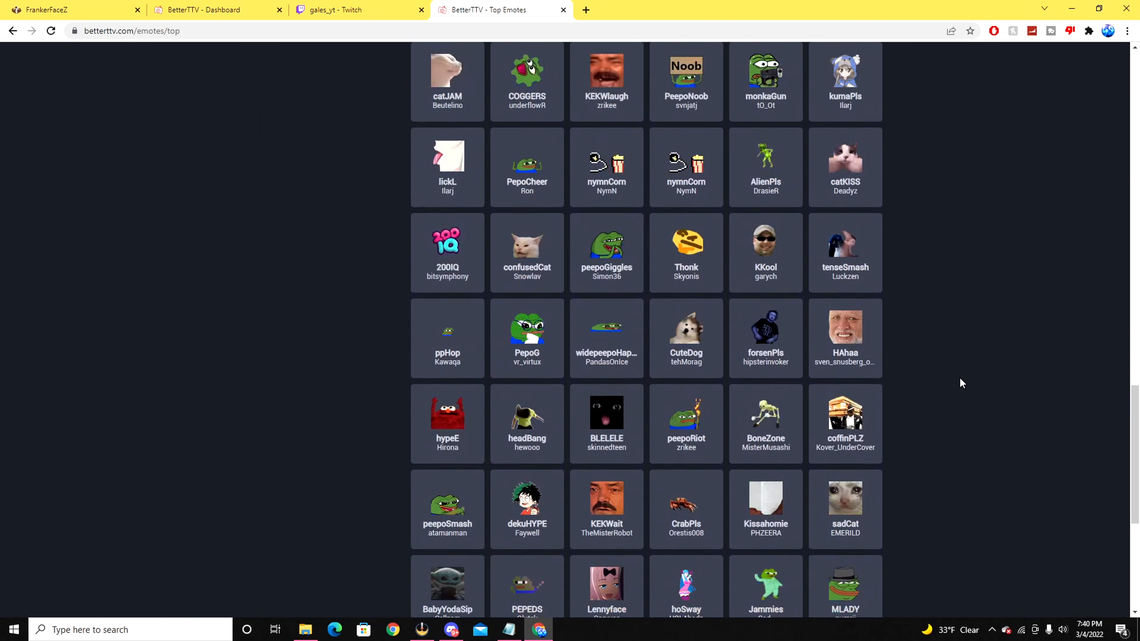
scroll("down", 3)
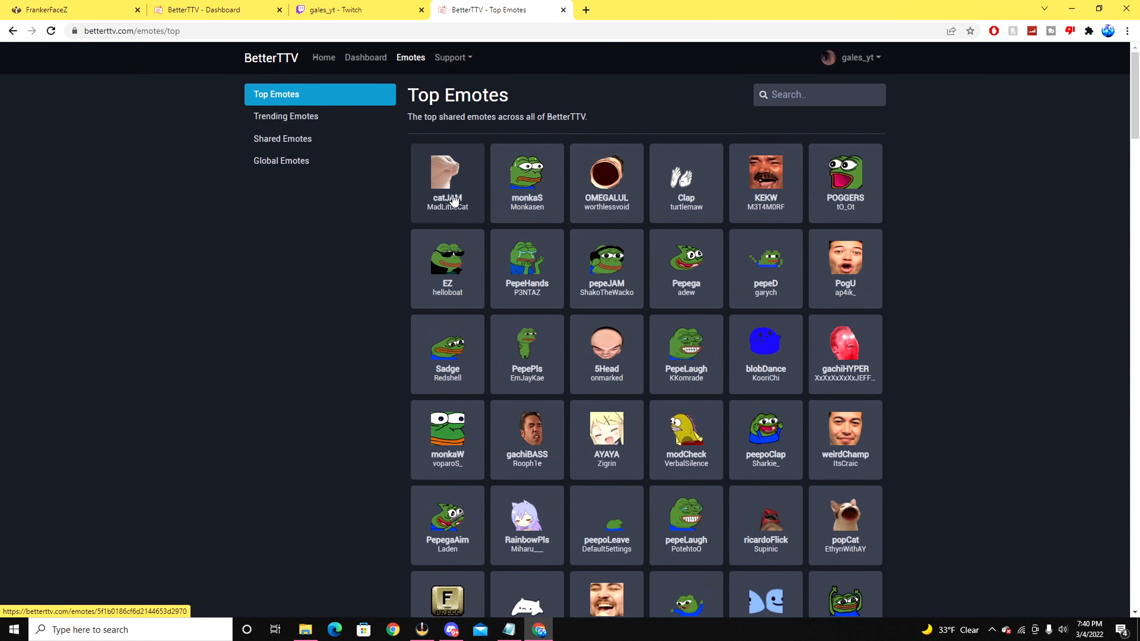
- Return via the BetterTTV home page to the channel's Emotes dashboard
left_click(448, 180)
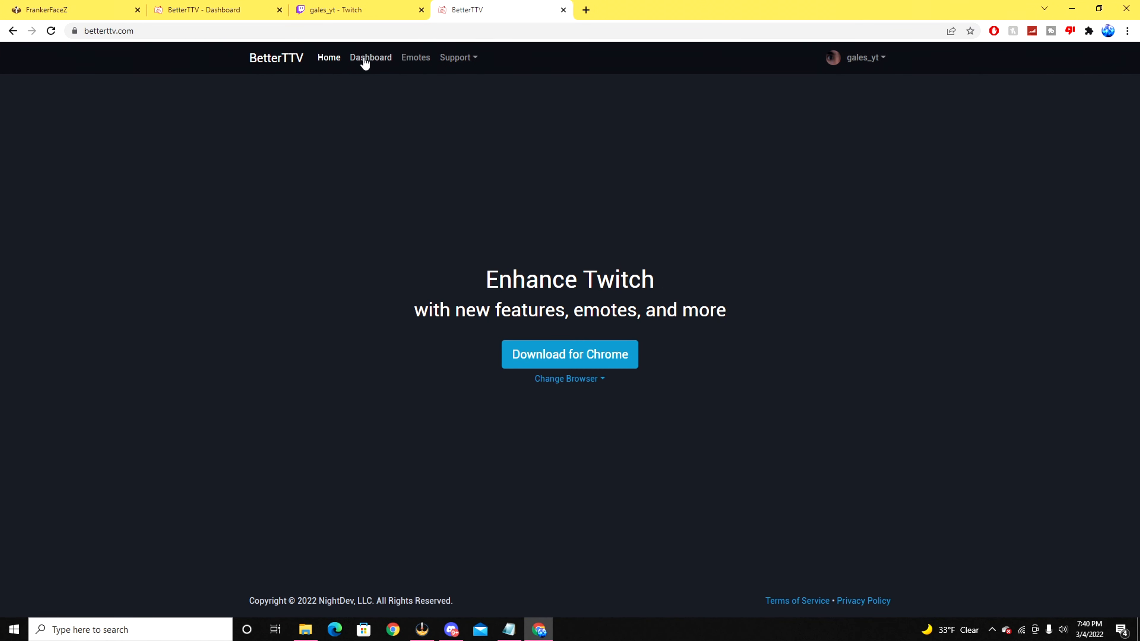
left_click(370, 57)
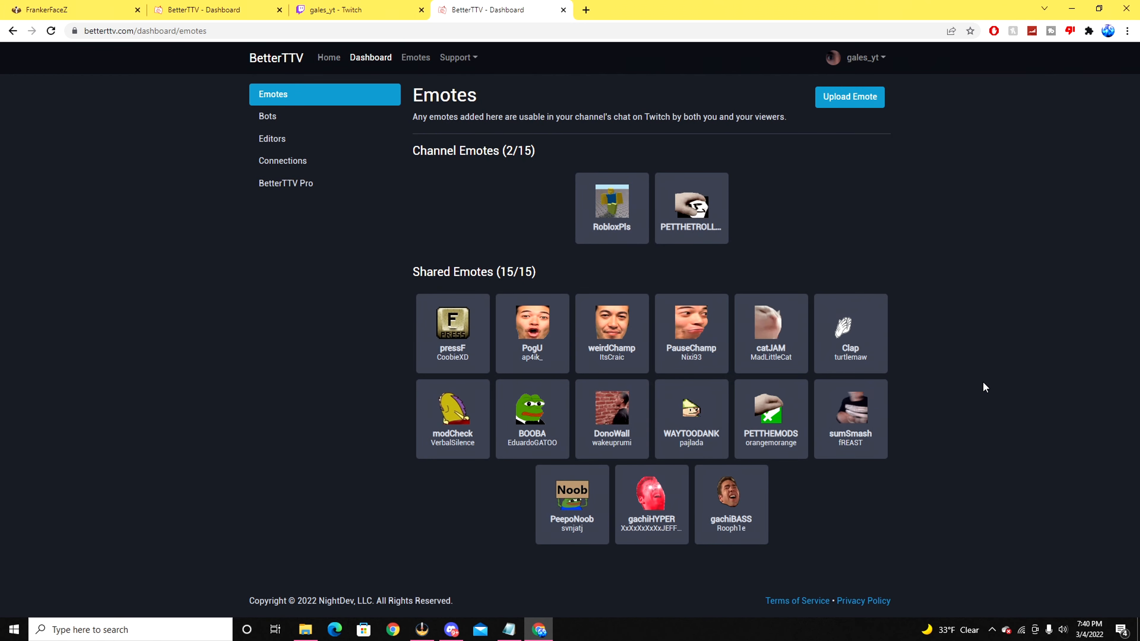
- Show the chat emote picker on the gales_yt Twitch stream to send catJAM
left_click(335, 9)
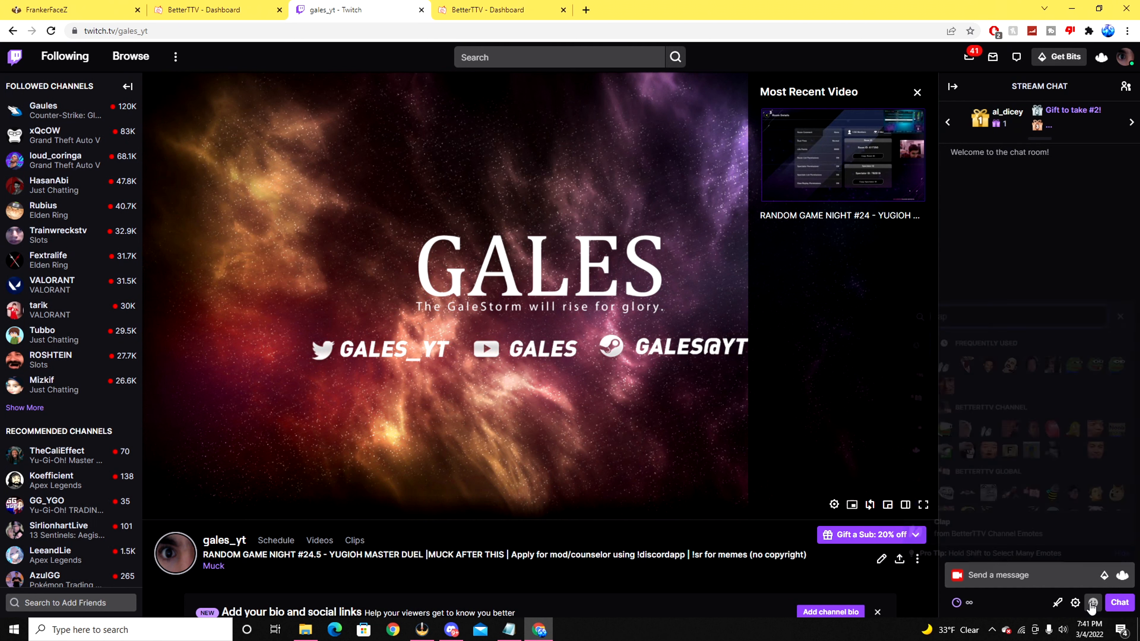
left_click(1092, 602)
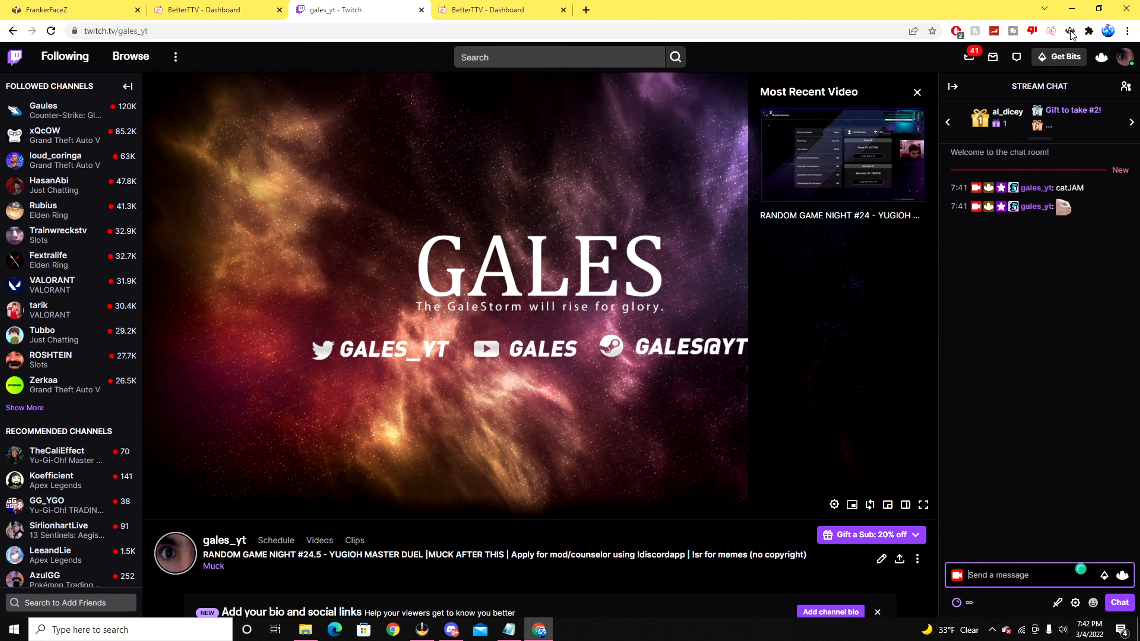
mouse_move(954, 371)
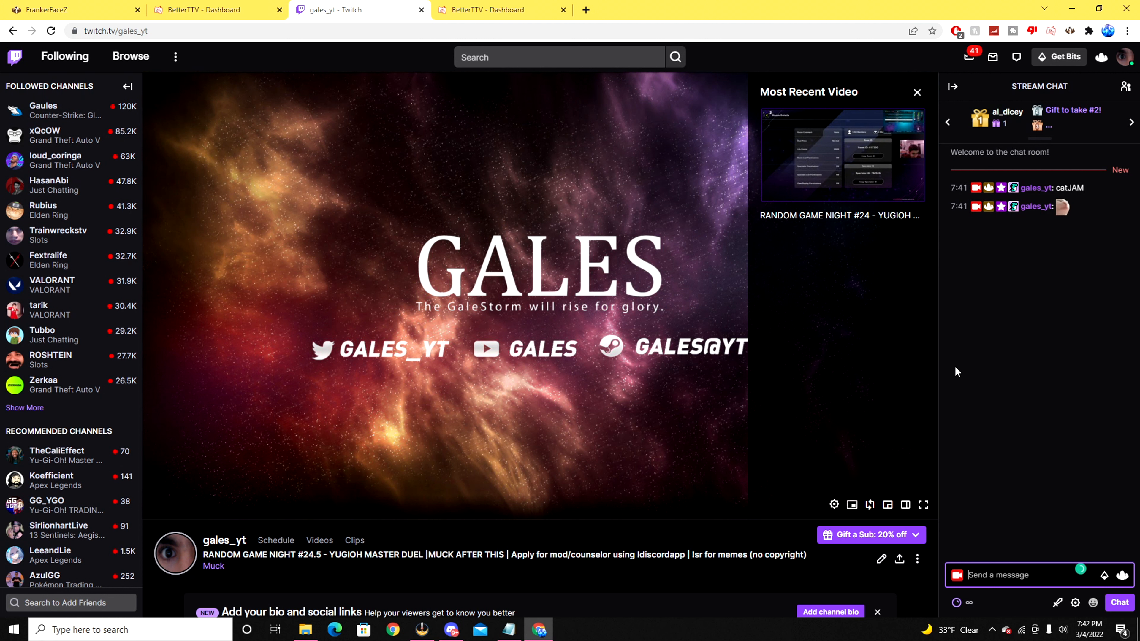
mouse_move(1066, 59)
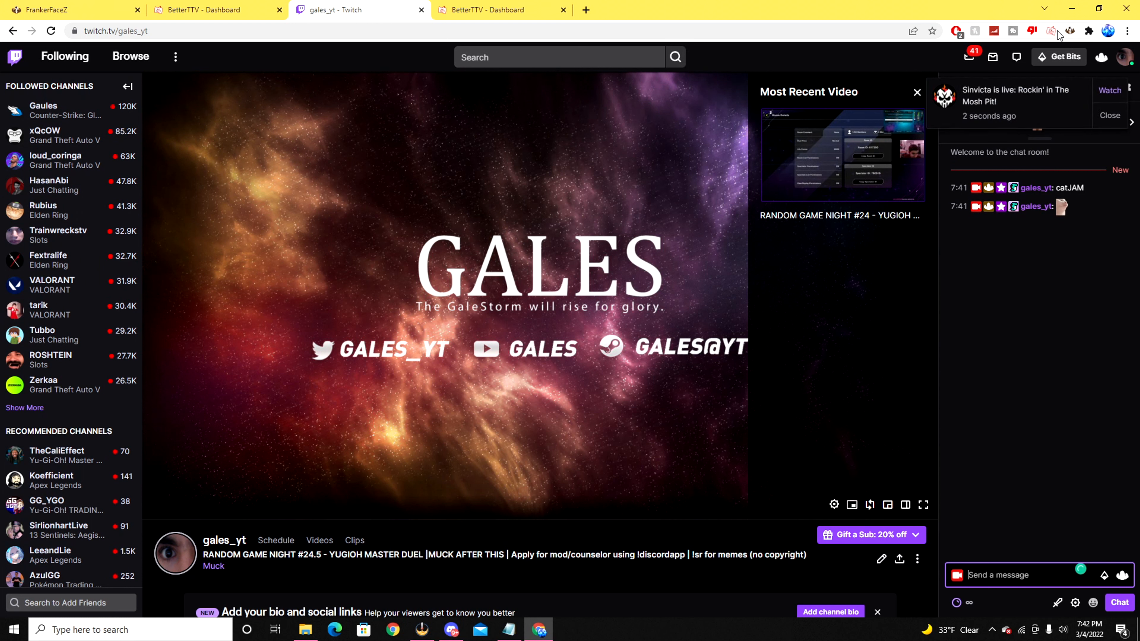
mouse_move(1065, 299)
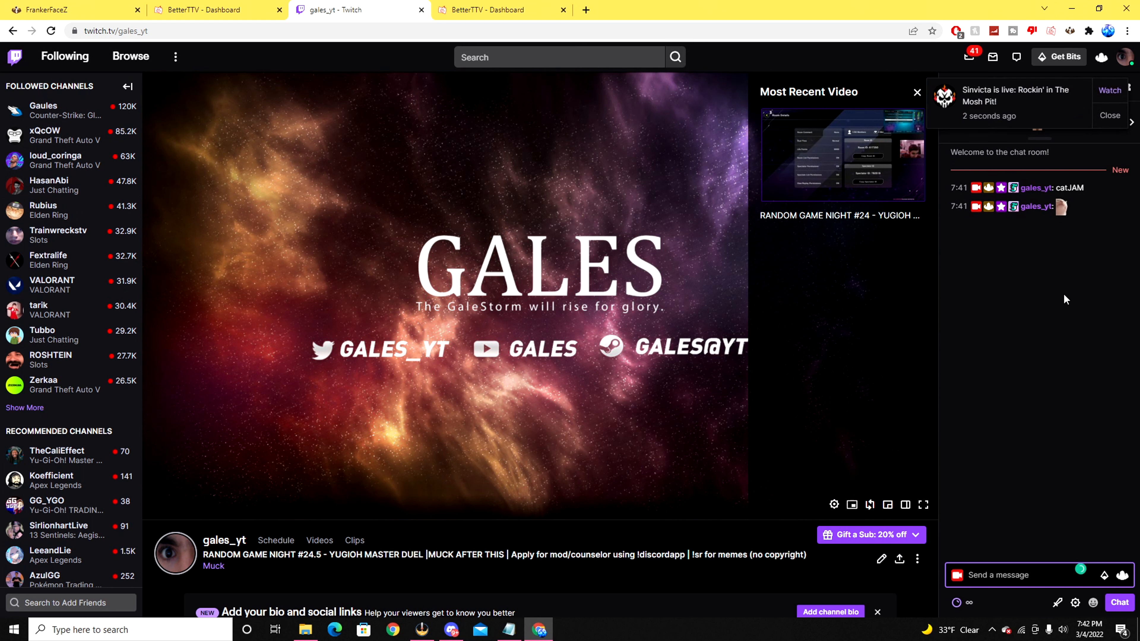
mouse_move(1072, 219)
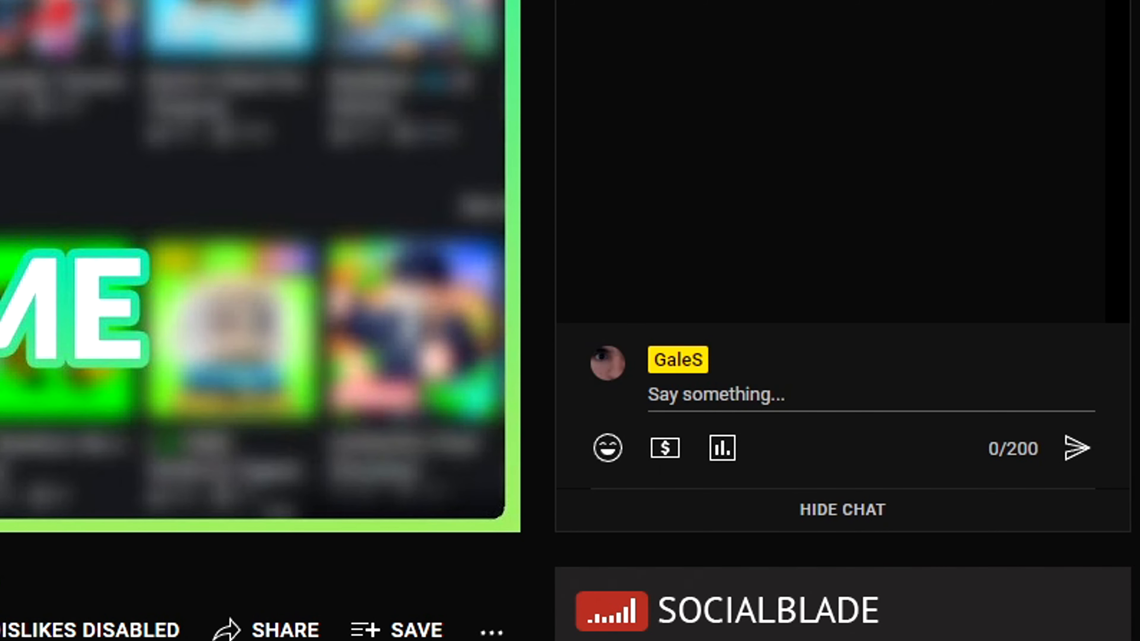
left_click(610, 450)
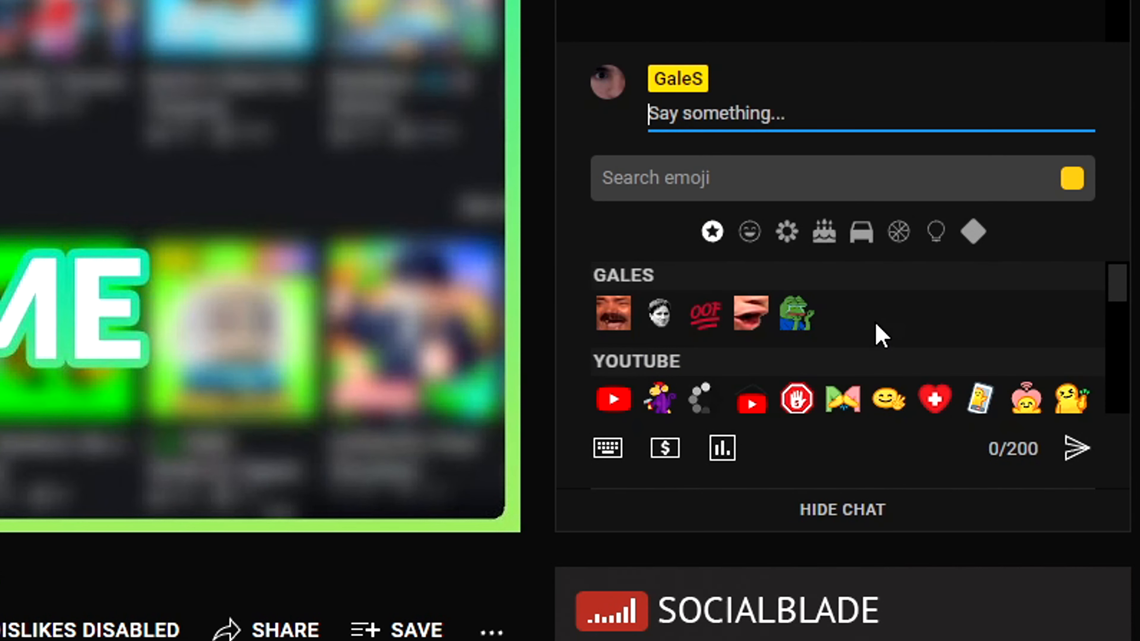
mouse_move(607, 449)
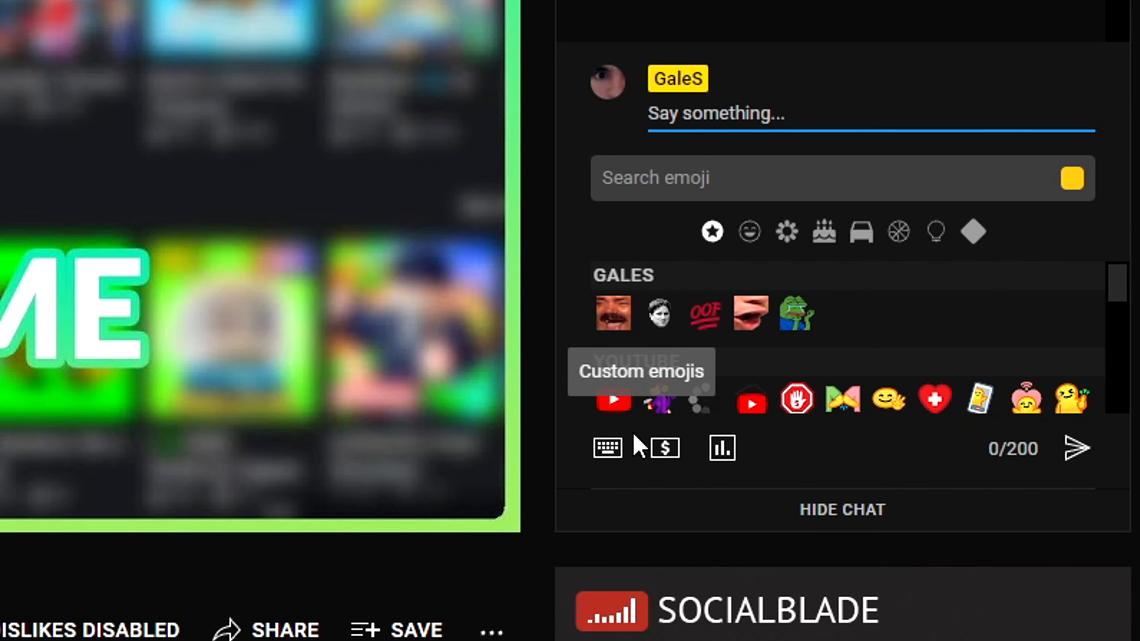
left_click(608, 448)
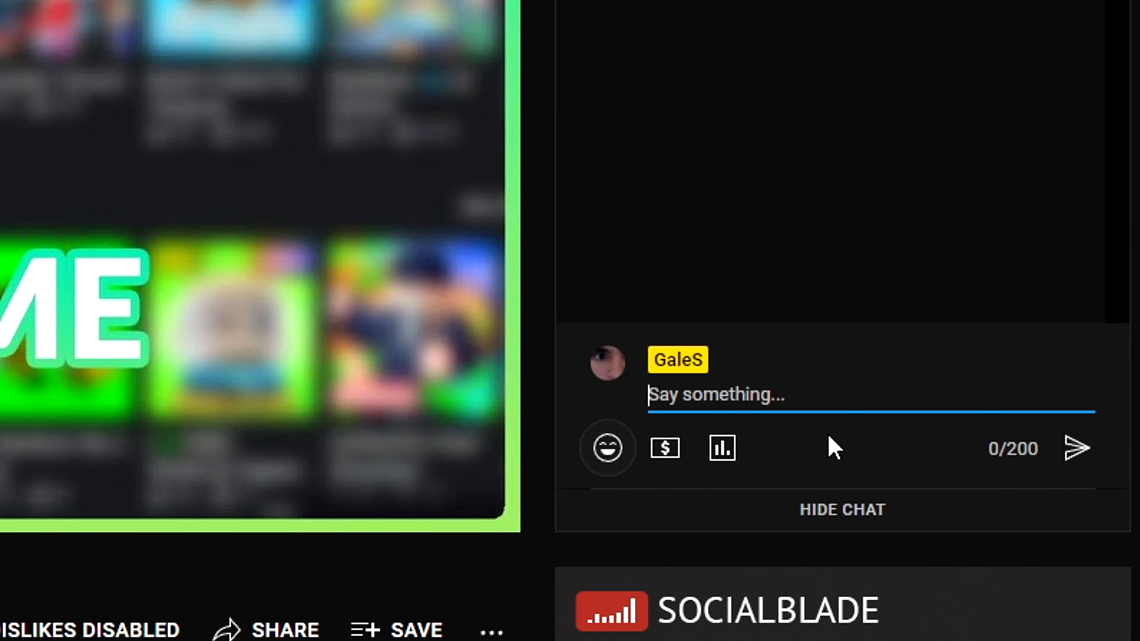
mouse_move(585, 574)
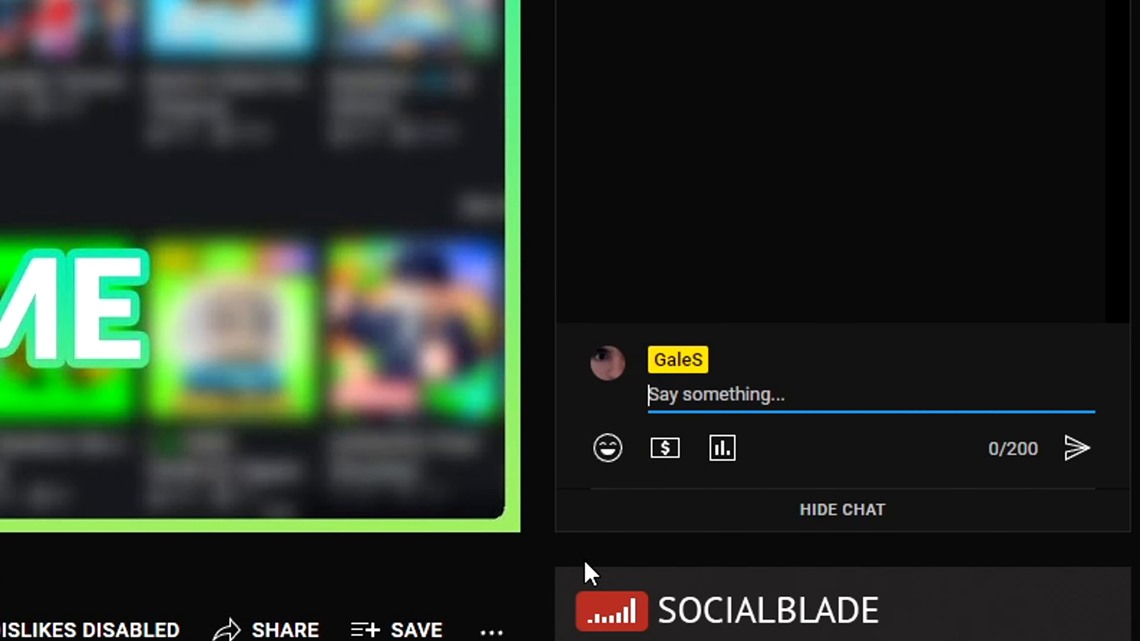
mouse_move(540, 591)
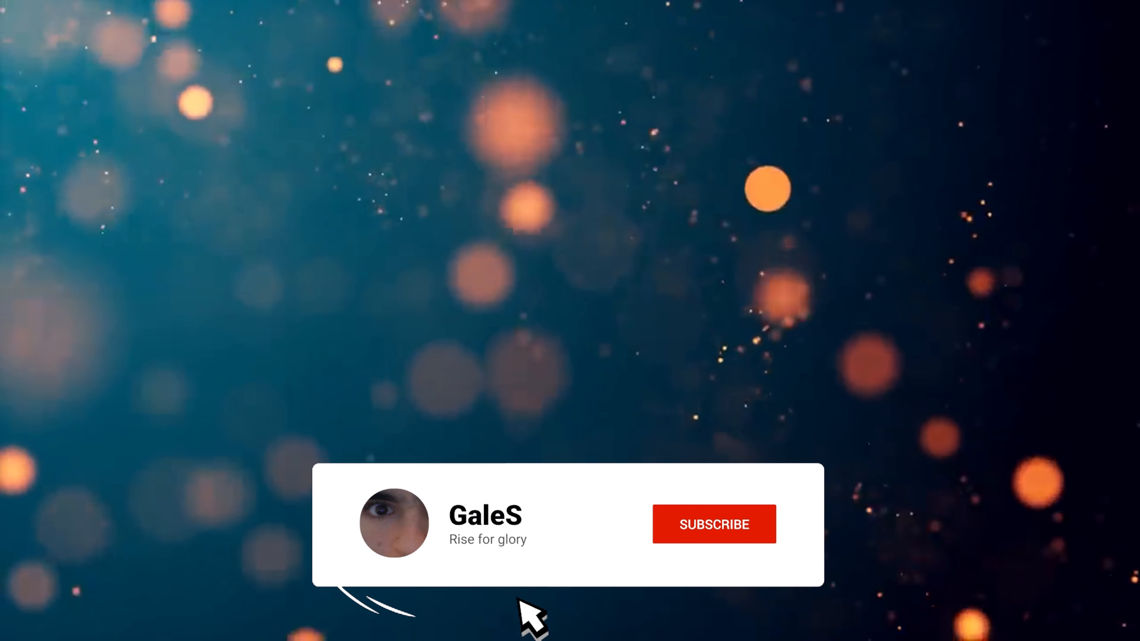
left_click(715, 524)
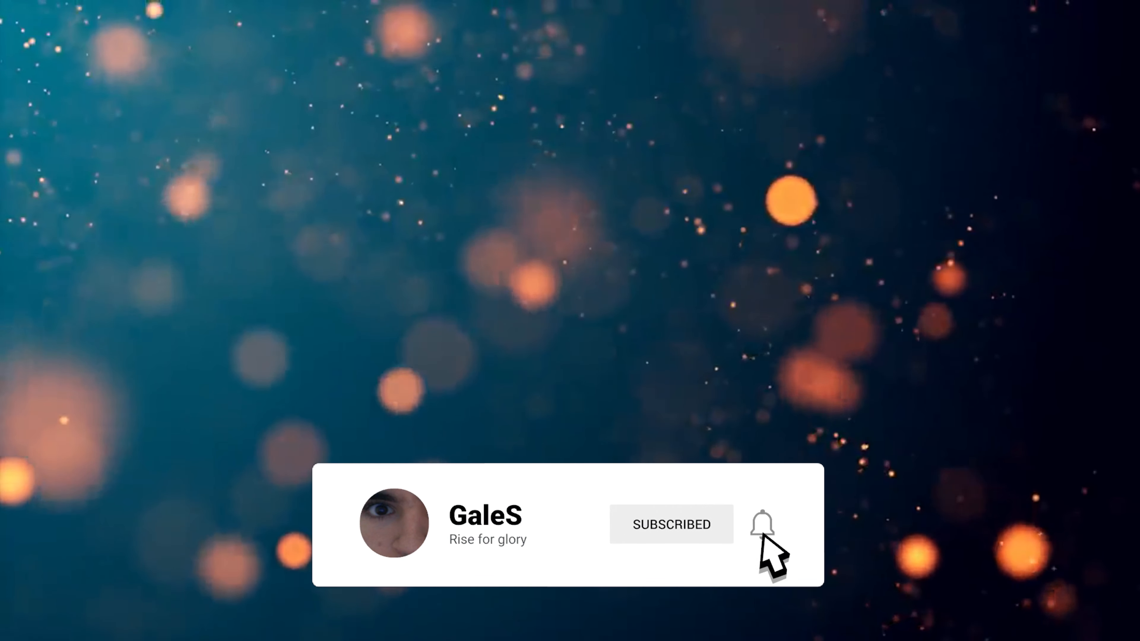